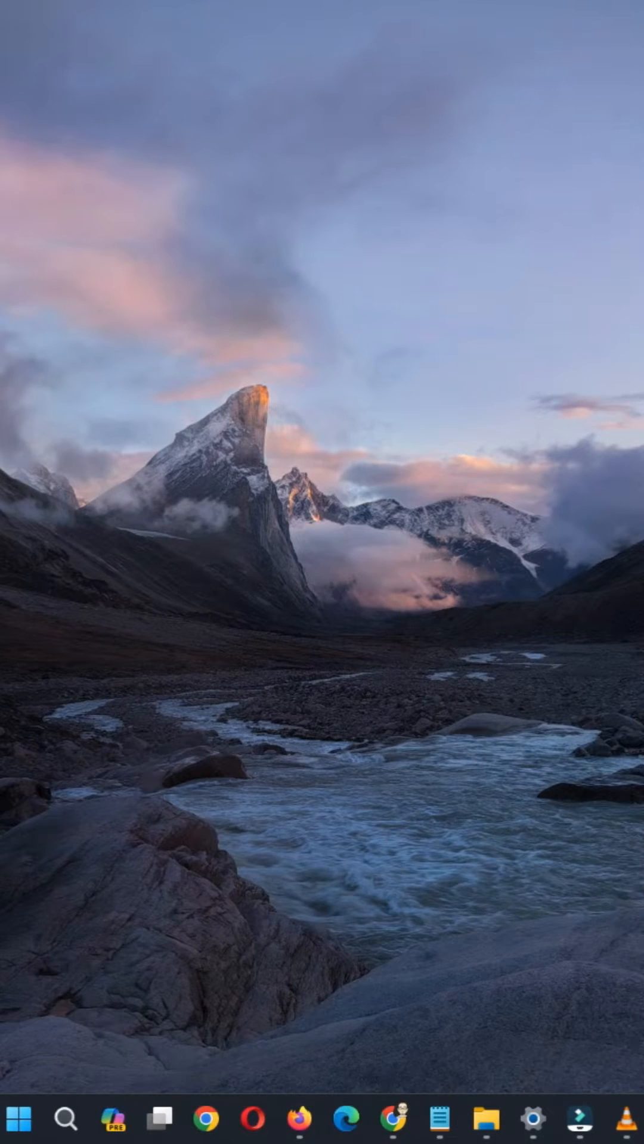
Launch Windows Settings from the taskbar, landing on its Home page.
left_click(579, 1119)
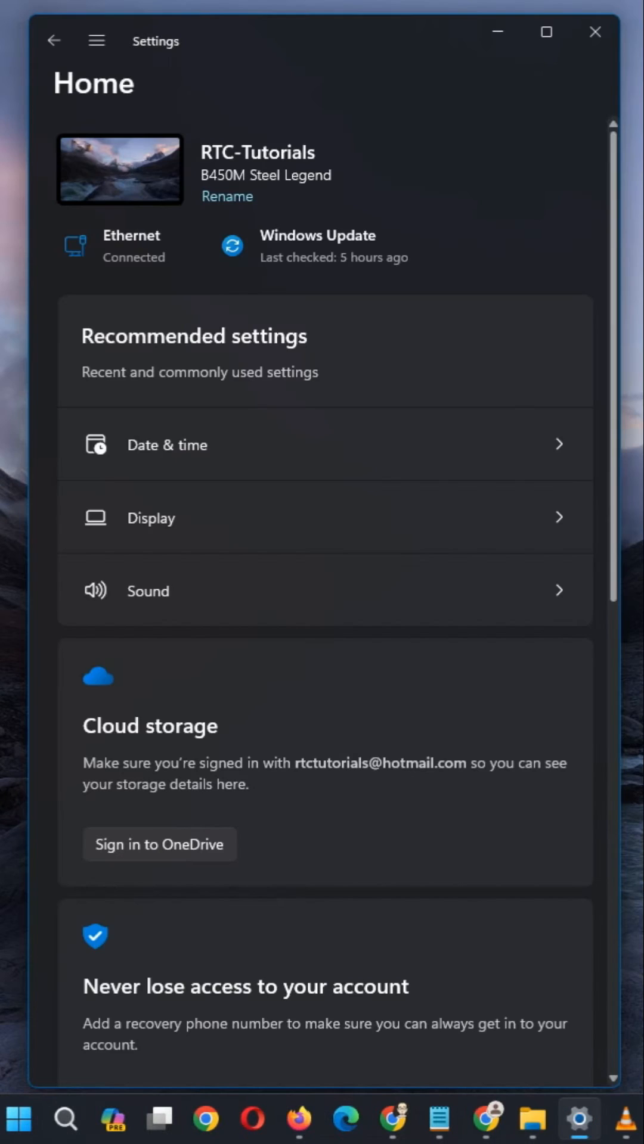
Reach the Ethernet DNS server assignment editor and switch it to Manual.
left_click(96, 40)
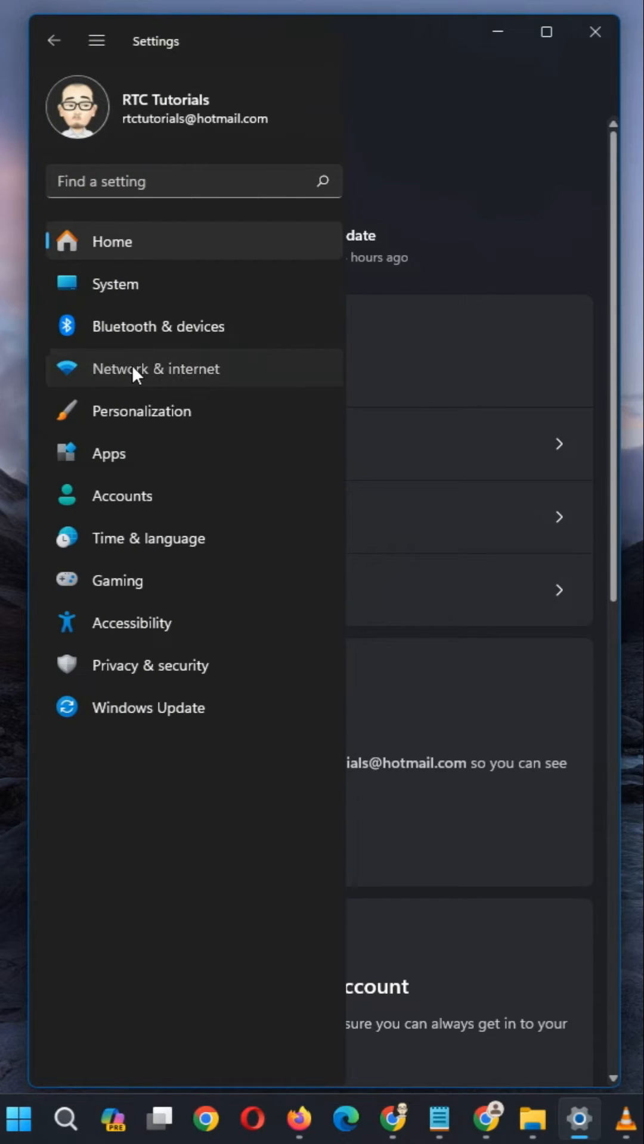
left_click(155, 368)
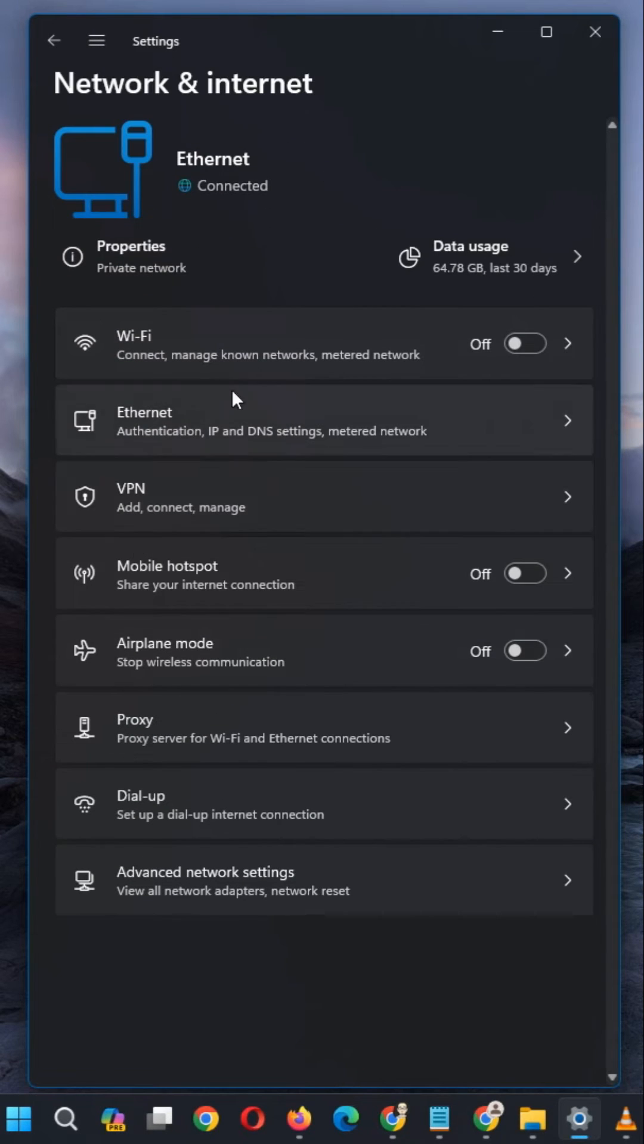
mouse_move(247, 434)
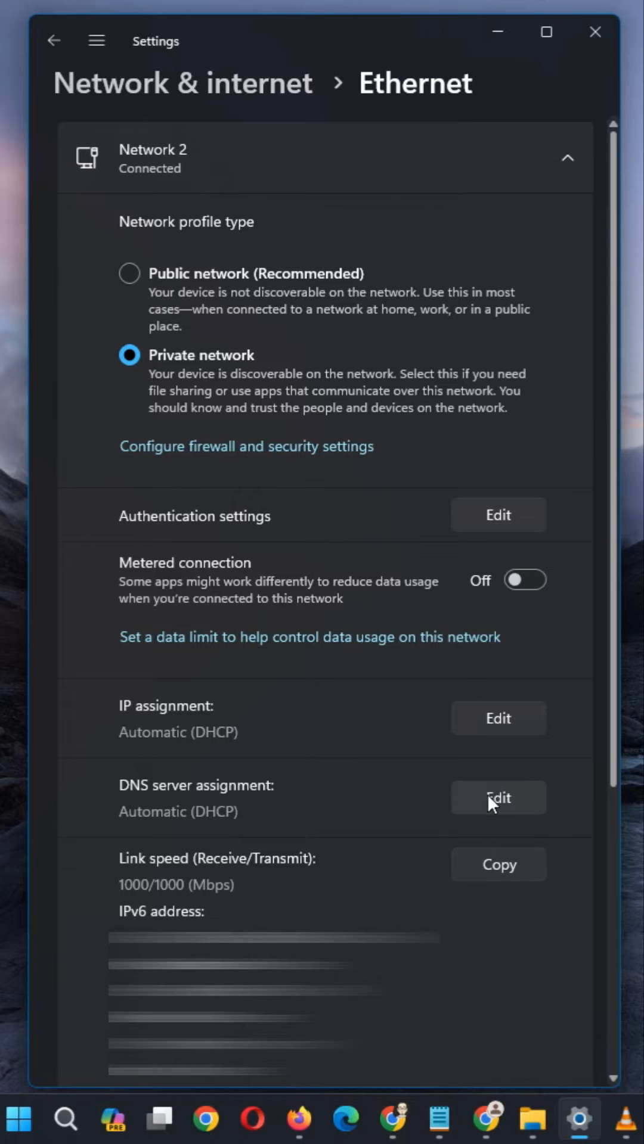
left_click(498, 798)
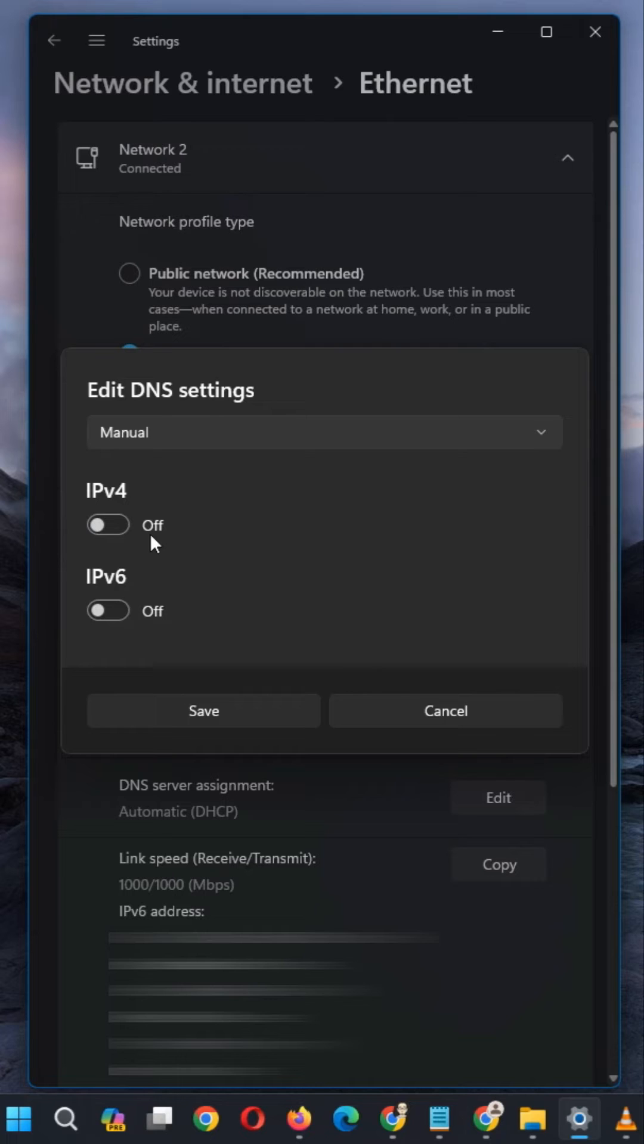
Enable IPv4 DNS with preferred server 1.1.1.1 and DNS over HTTPS on (automatic template).
left_click(108, 524)
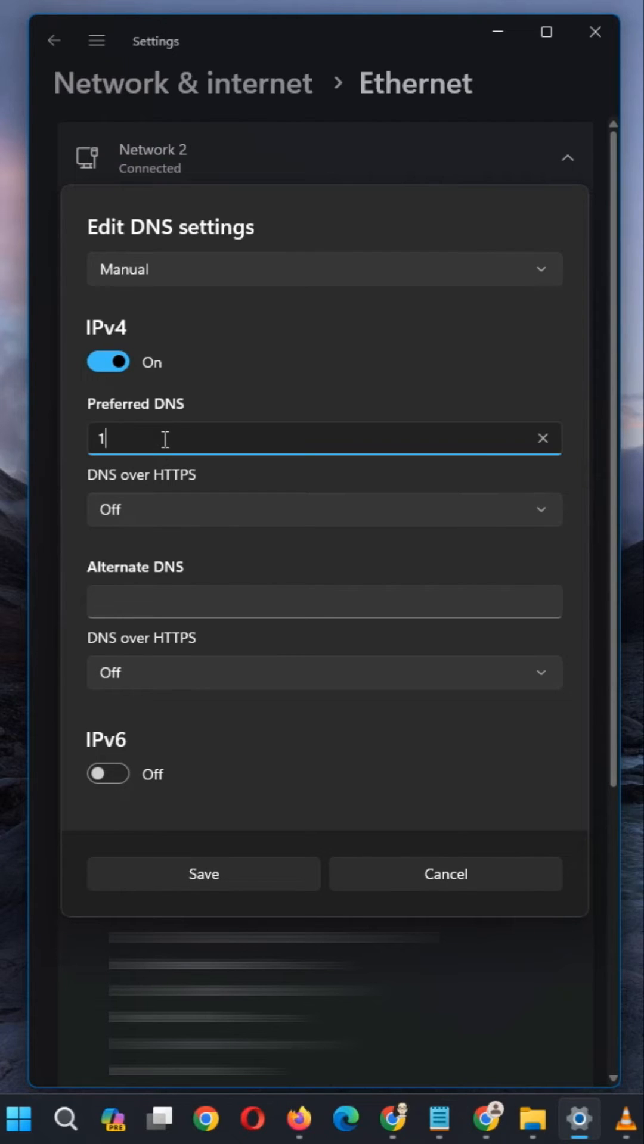
type(".1.1.1")
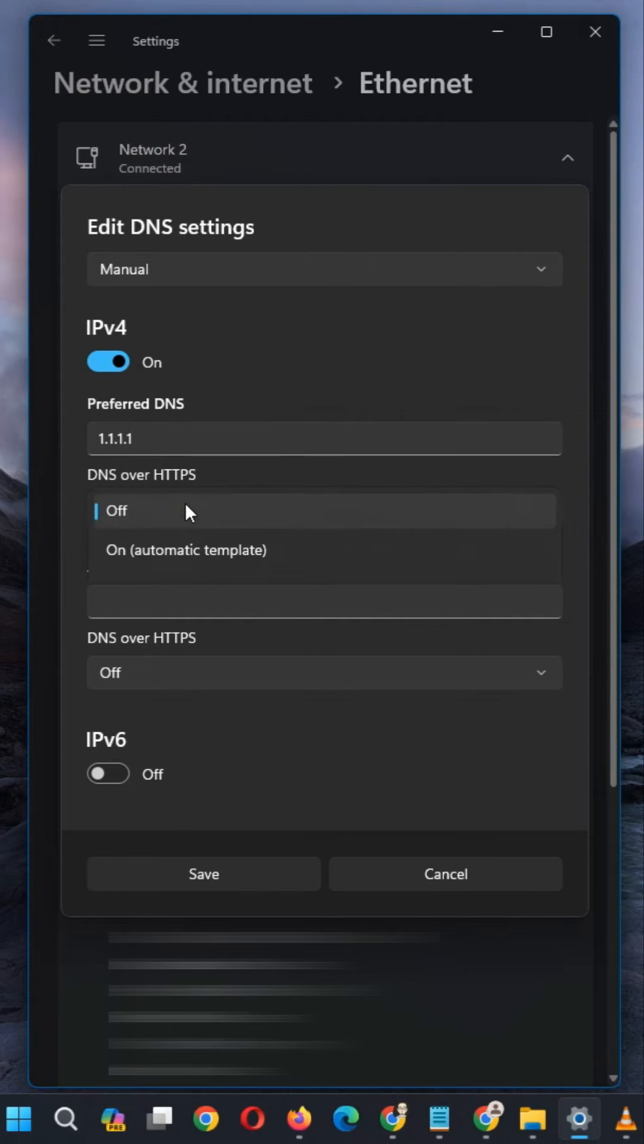
left_click(185, 550)
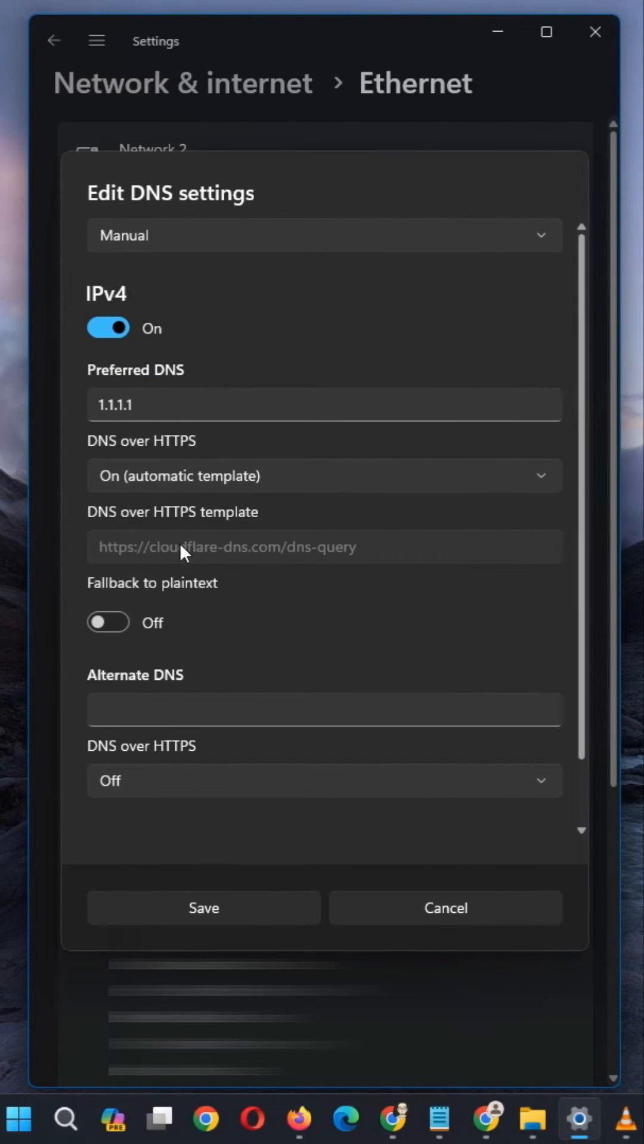
mouse_move(489, 620)
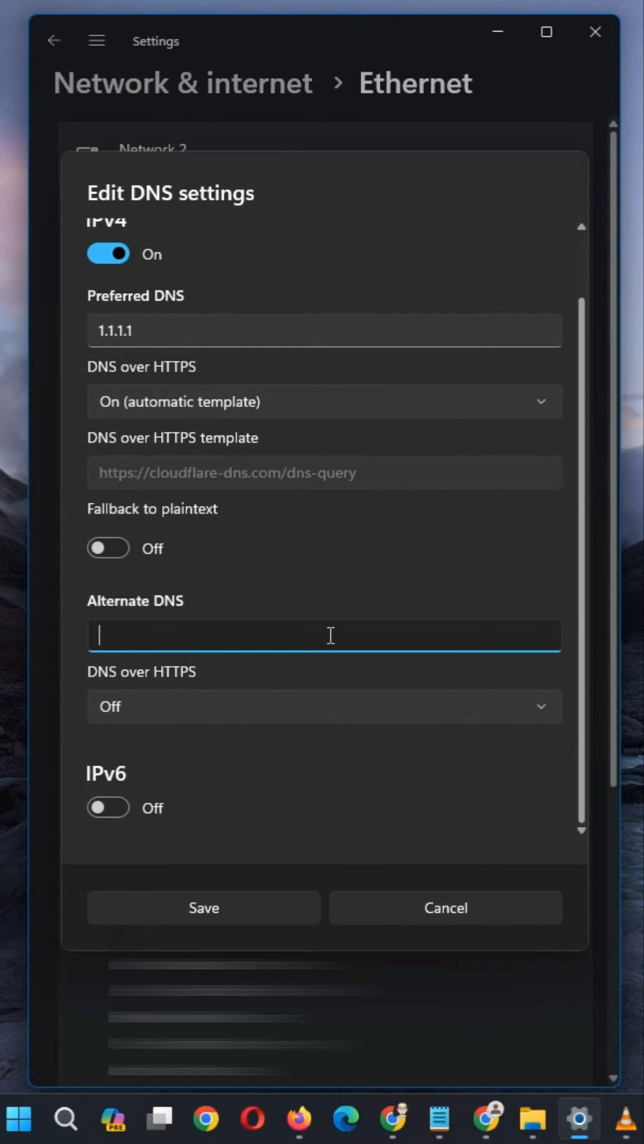
Set alternate DNS 1.0.0.1 with DNS over HTTPS on and save the manual settings.
type("1.0.0.")
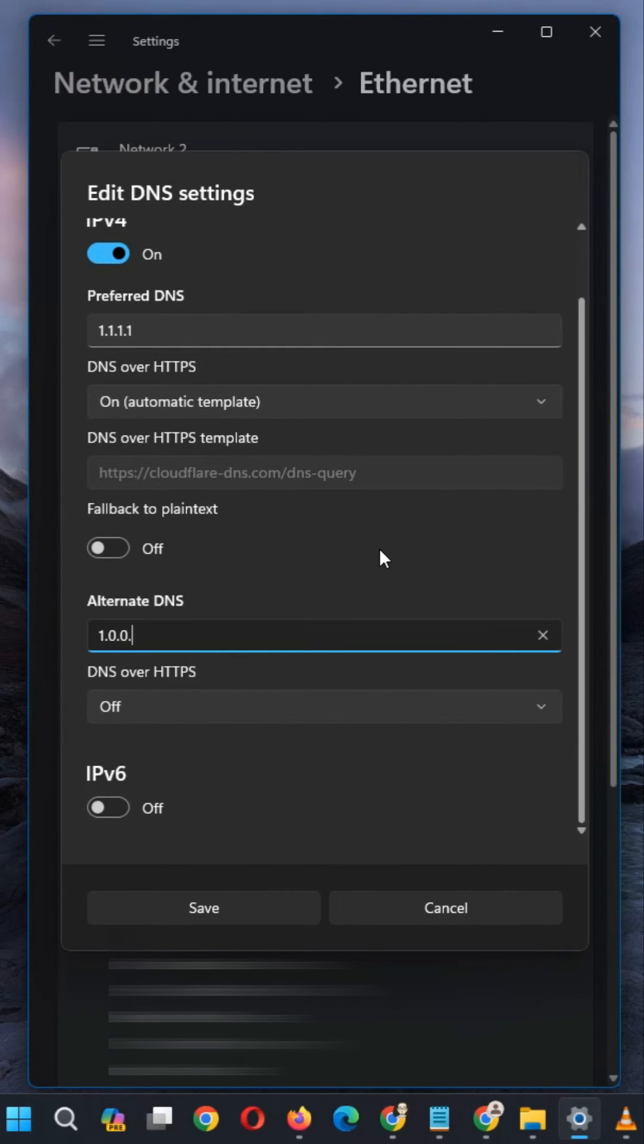
type("1")
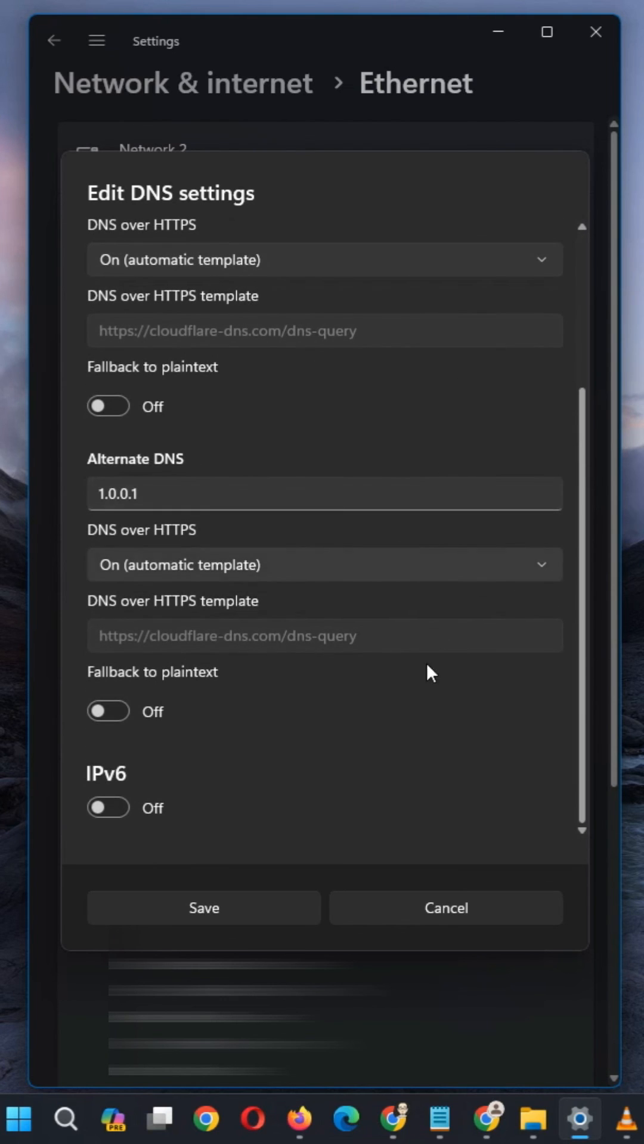
left_click(203, 908)
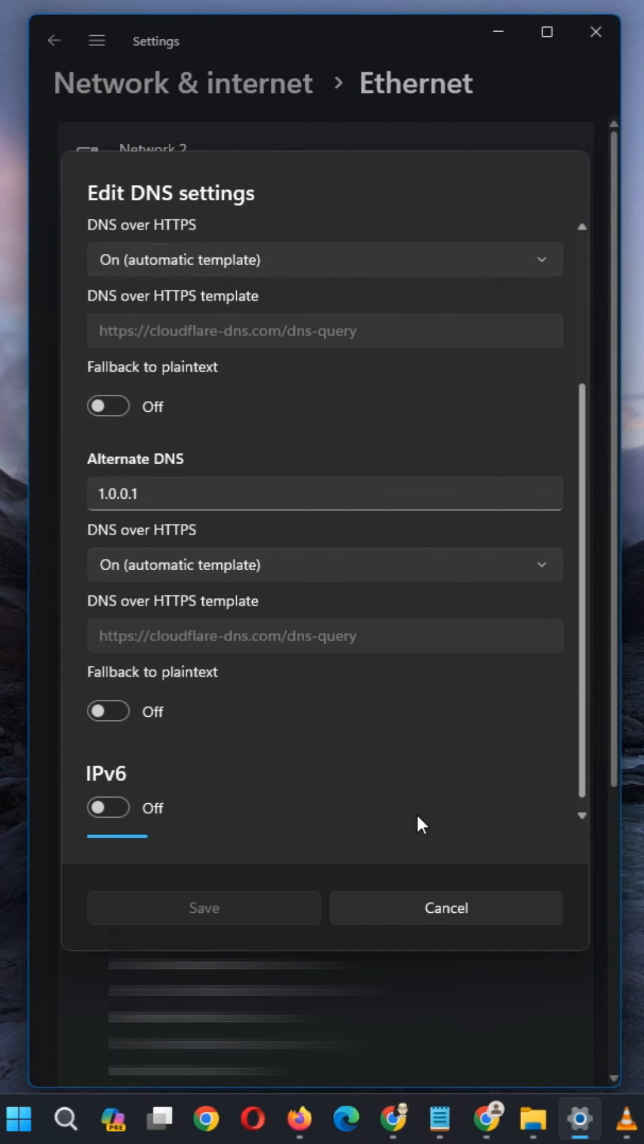